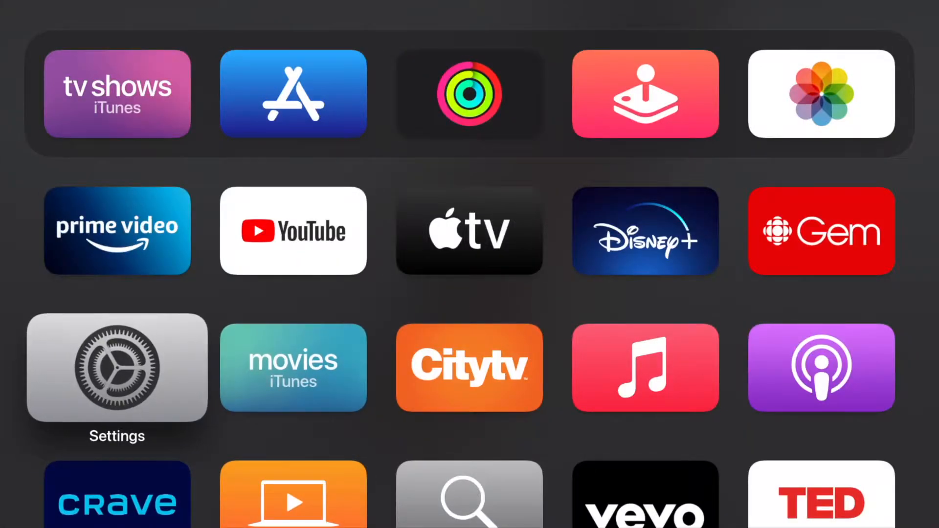
# Step: Go from the Home screen into Settings, General to reach the Screen Saver page
pyautogui.click(116, 368)
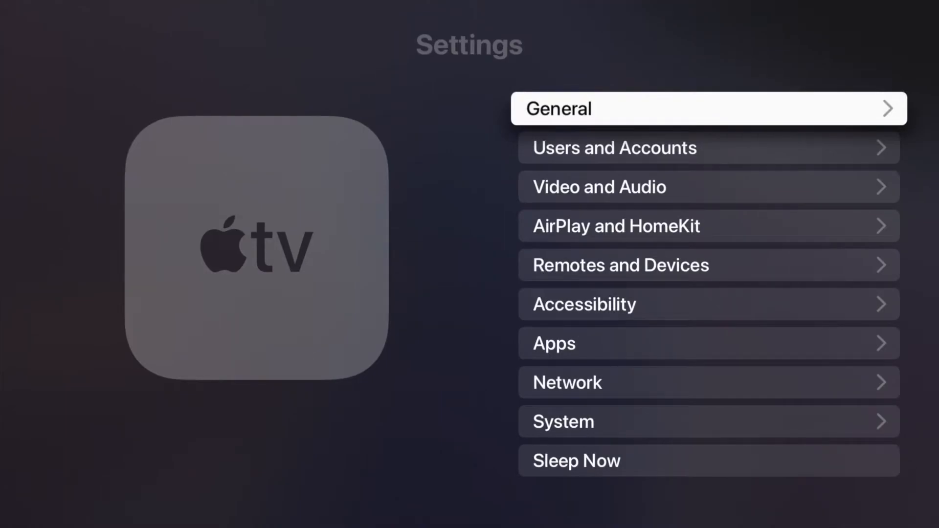
pyautogui.click(708, 109)
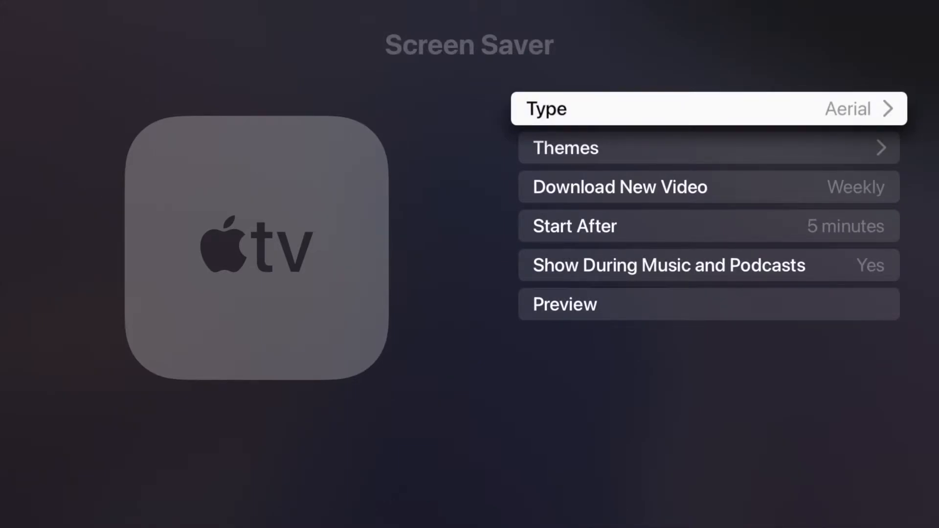
pyautogui.click(708, 108)
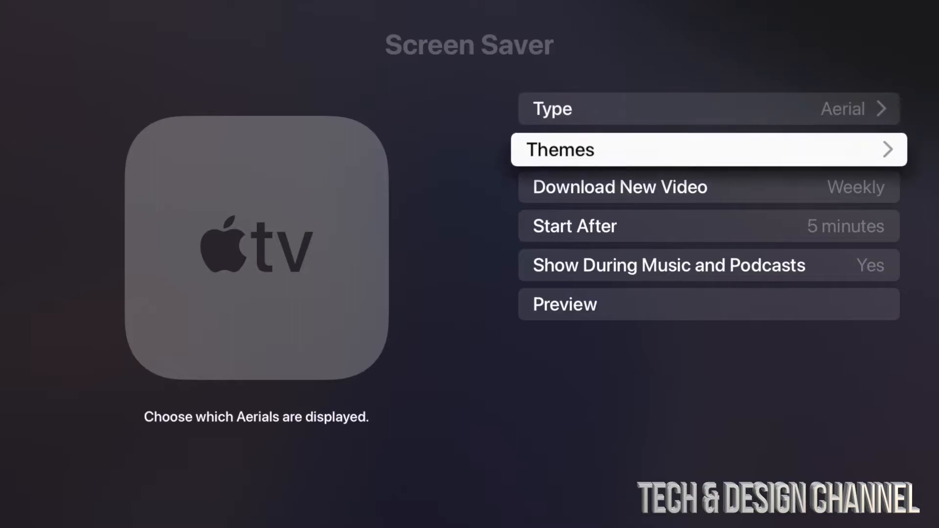
pyautogui.click(706, 148)
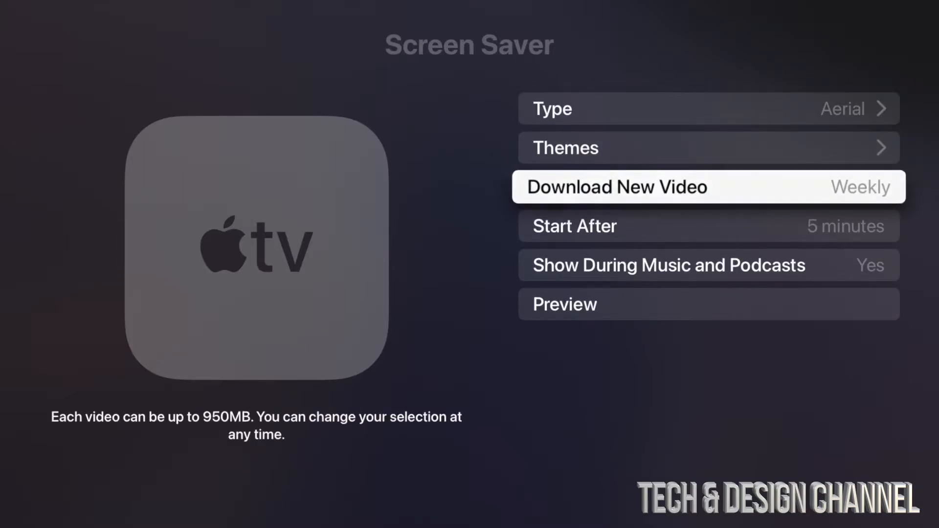
pyautogui.click(708, 186)
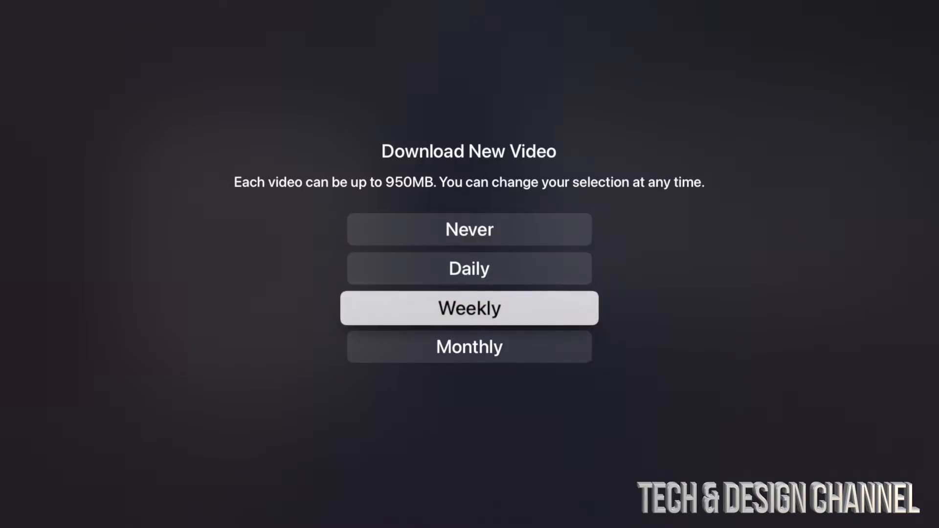
pyautogui.click(469, 309)
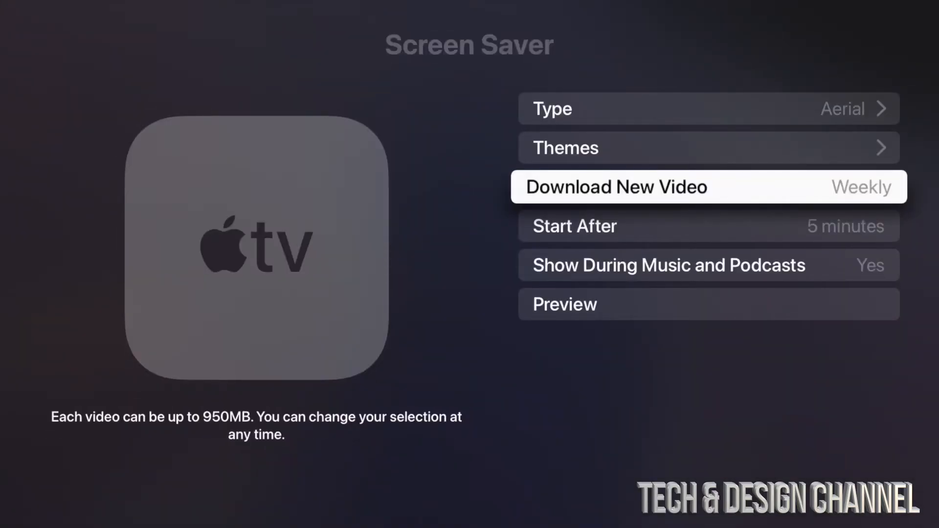
pyautogui.press('down')
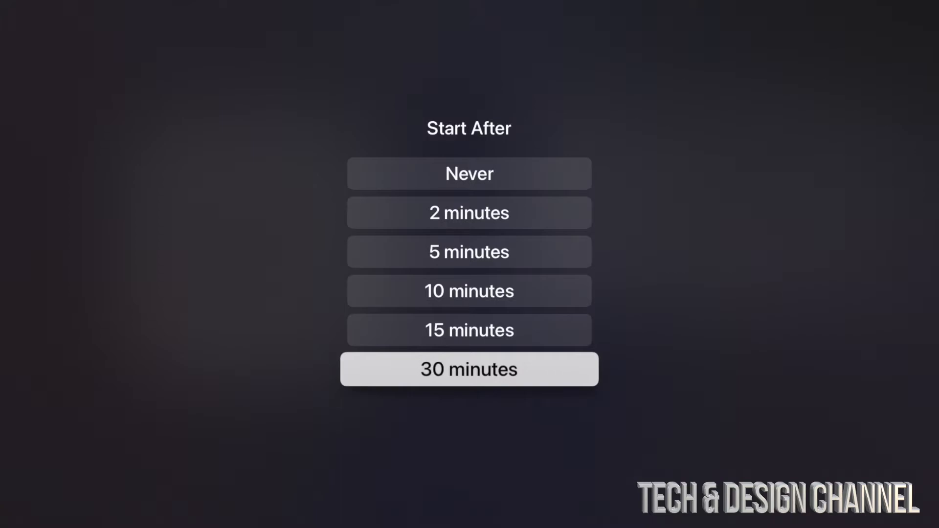
pyautogui.click(468, 369)
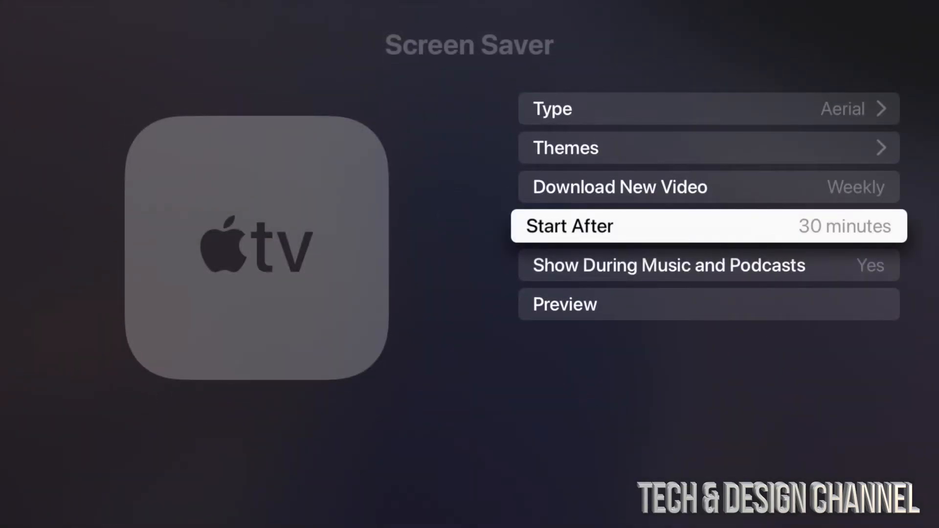
pyautogui.click(708, 226)
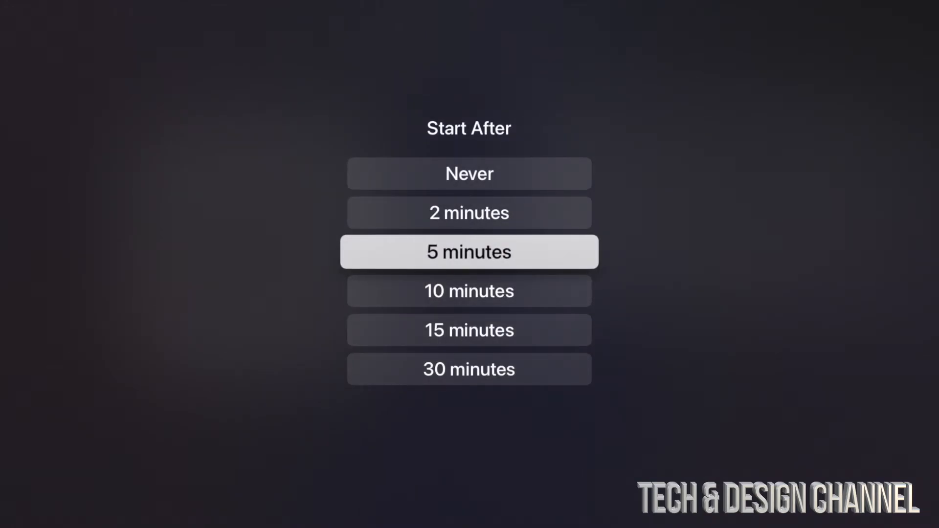
pyautogui.click(468, 252)
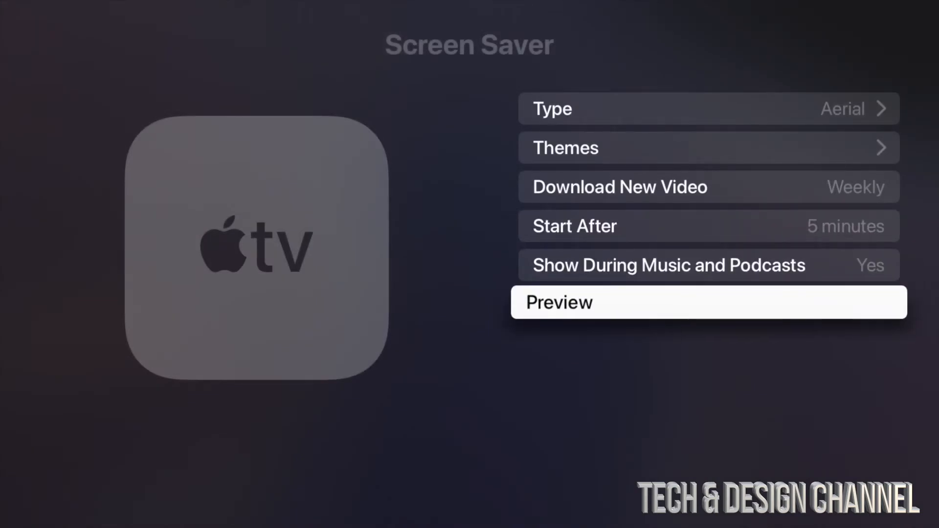
pyautogui.press('up')
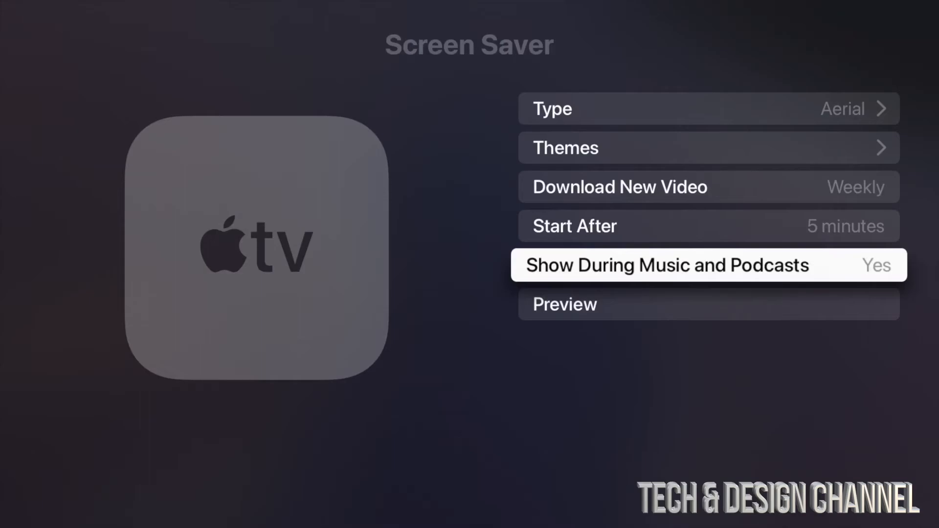
pyautogui.click(709, 265)
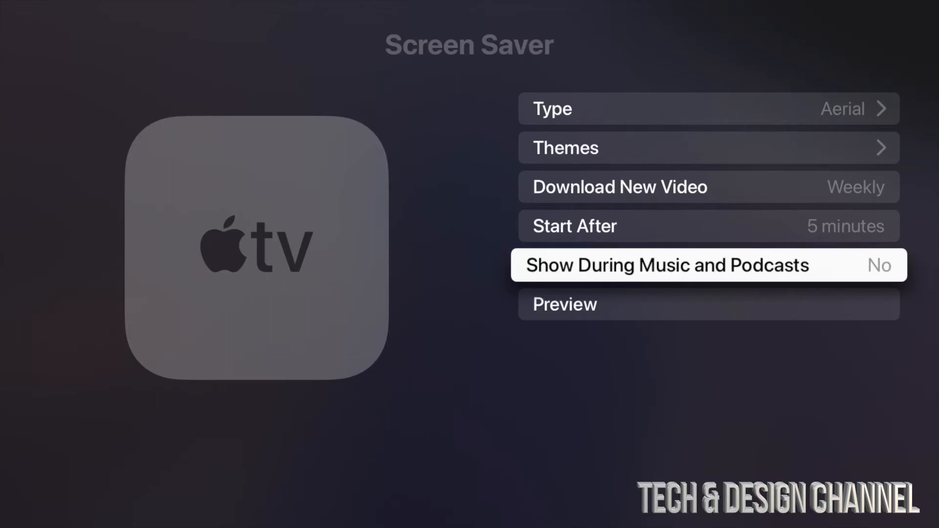
pyautogui.click(710, 265)
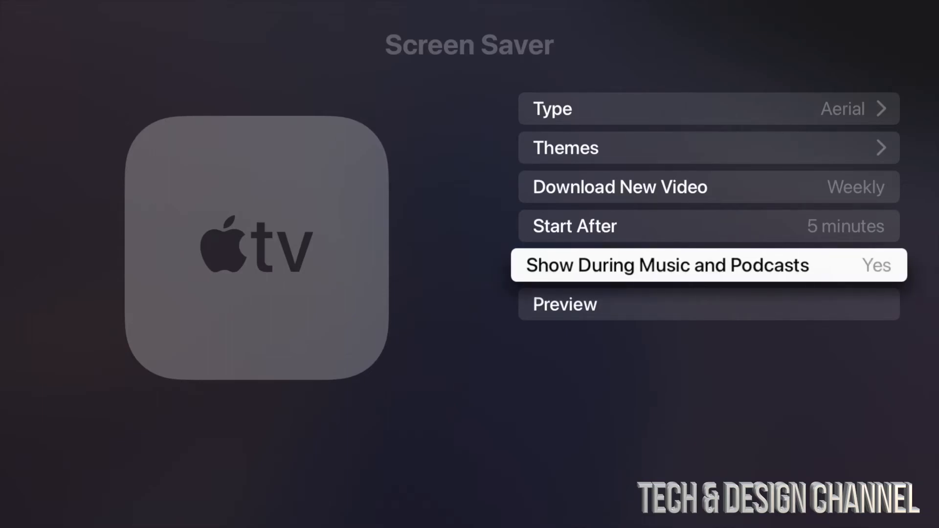